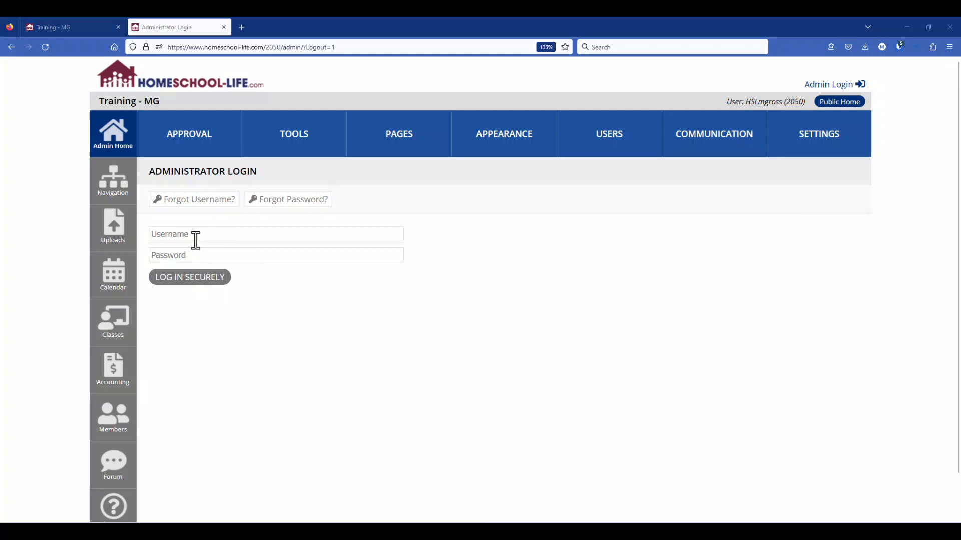
- Select the administrator username field to begin signing in to the admin portal
{"action": "left_click", "coordinate": [189, 277]}
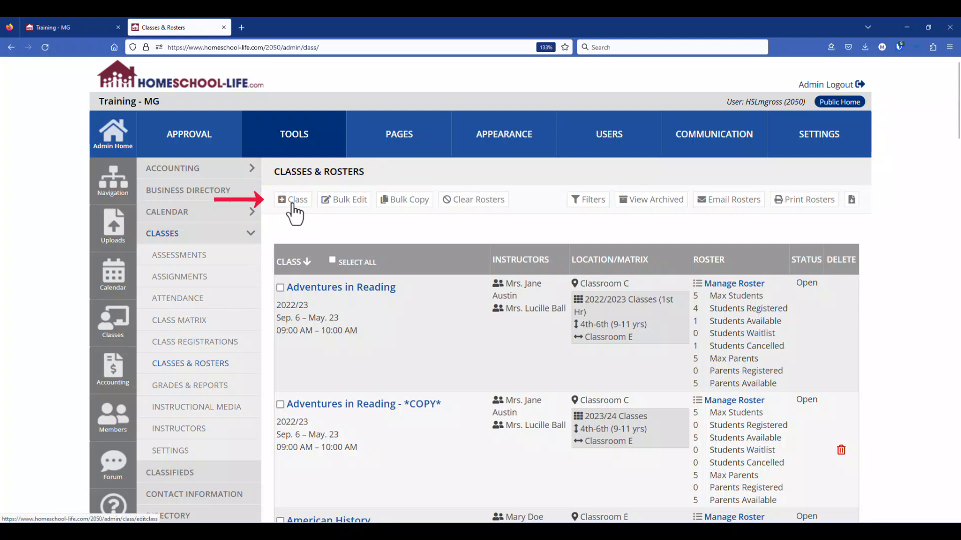
- Choose + Class to start a new class
{"action": "left_click", "coordinate": [292, 199]}
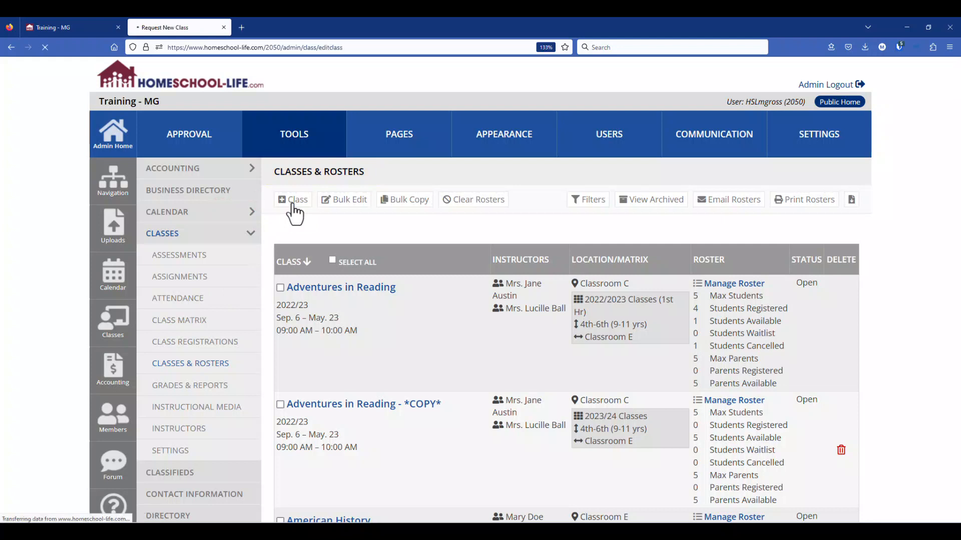
{"action": "left_click", "coordinate": [292, 200]}
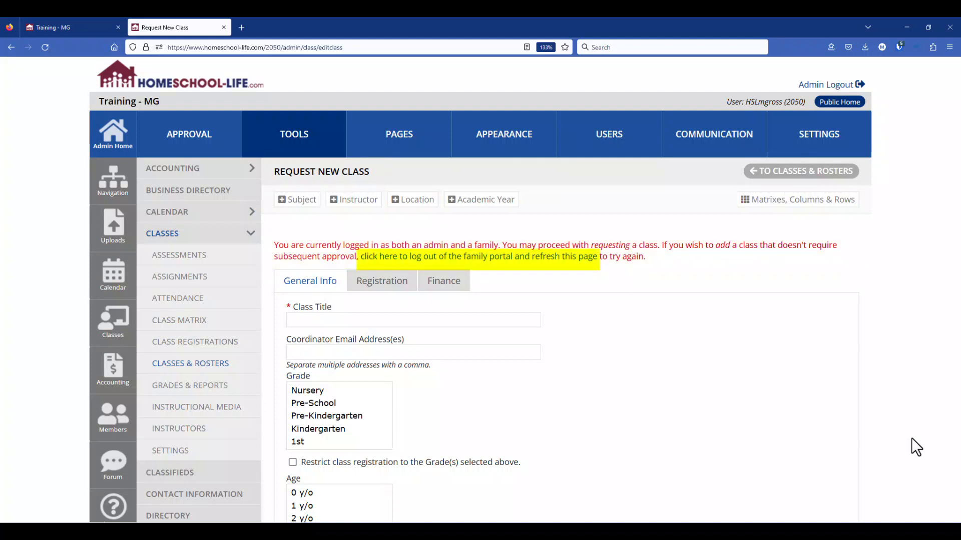
{"action": "mouse_move", "coordinate": [462, 261]}
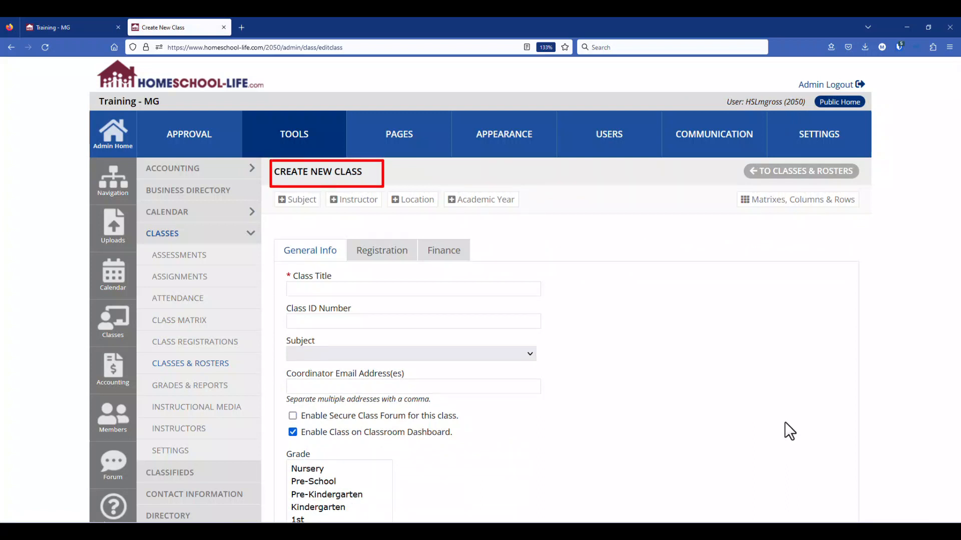
- Enter 'Chemistry' as the class title on the General Info tab
{"action": "left_click", "coordinate": [413, 288]}
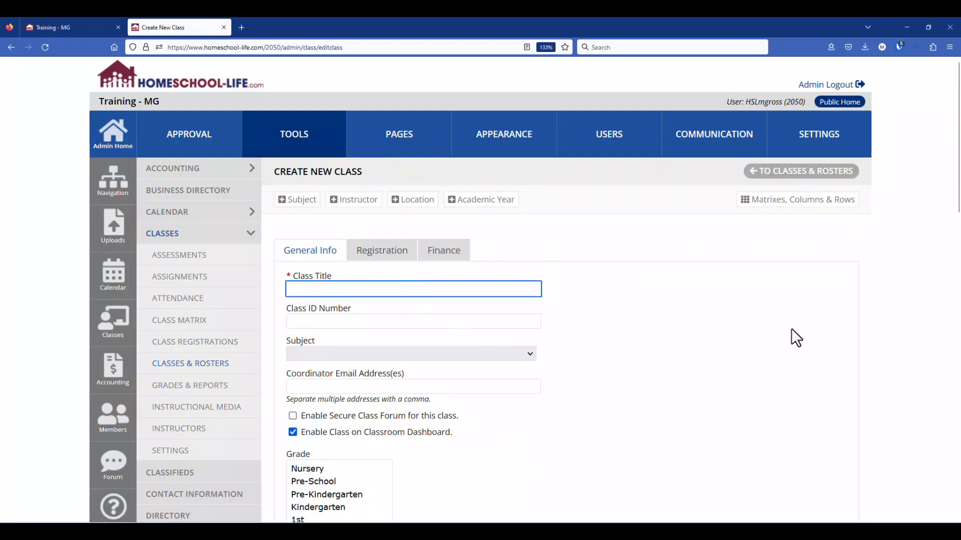
{"action": "type", "text": "Chemistry"}
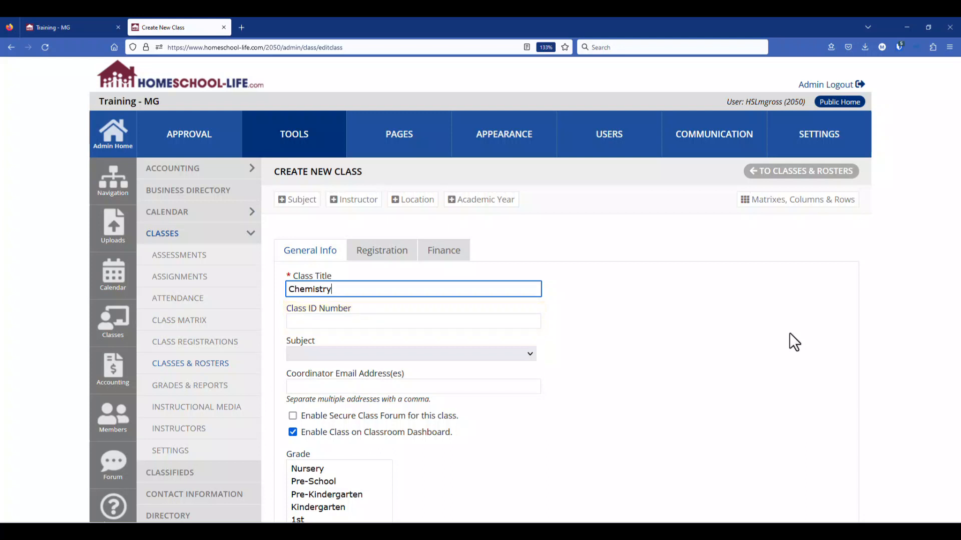
{"action": "mouse_move", "coordinate": [541, 358]}
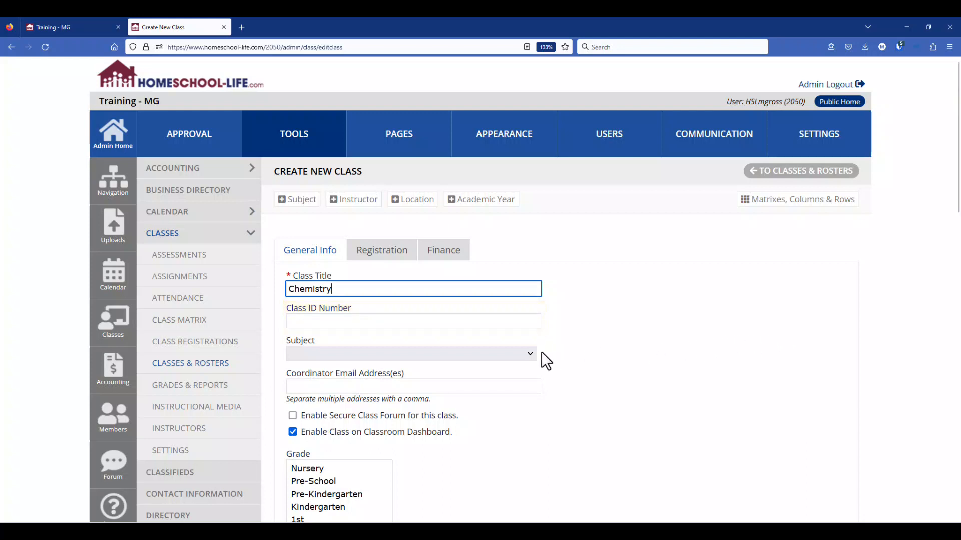
{"action": "left_click", "coordinate": [529, 354]}
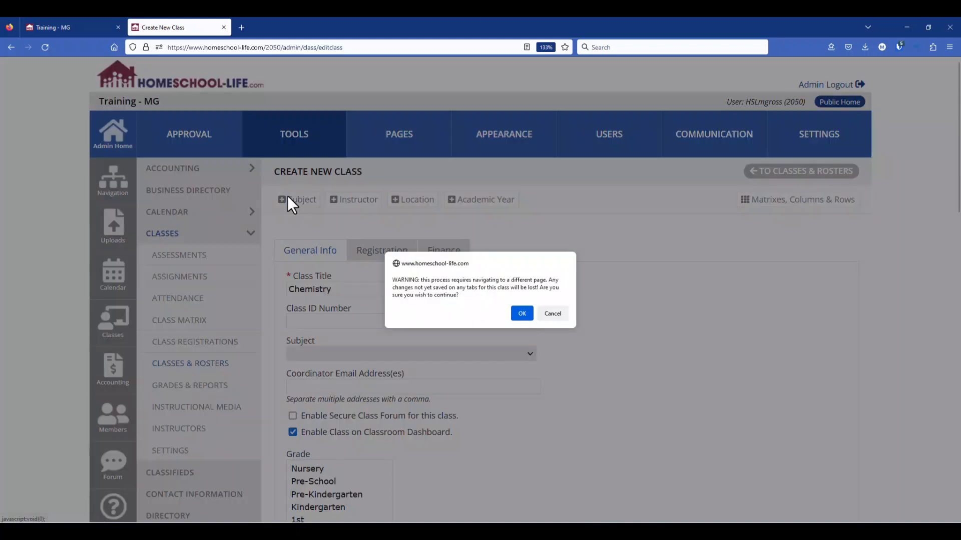
{"action": "mouse_move", "coordinate": [830, 353]}
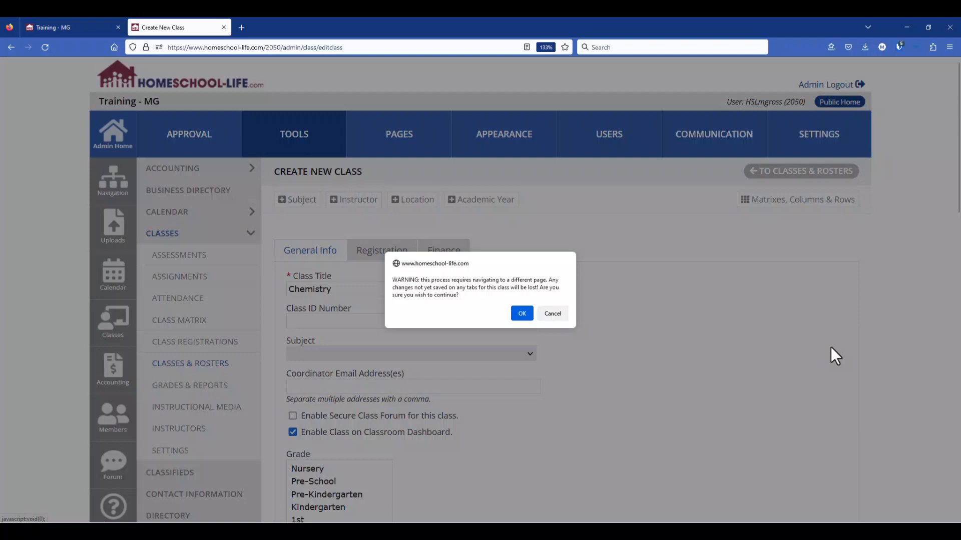
{"action": "mouse_move", "coordinate": [797, 348]}
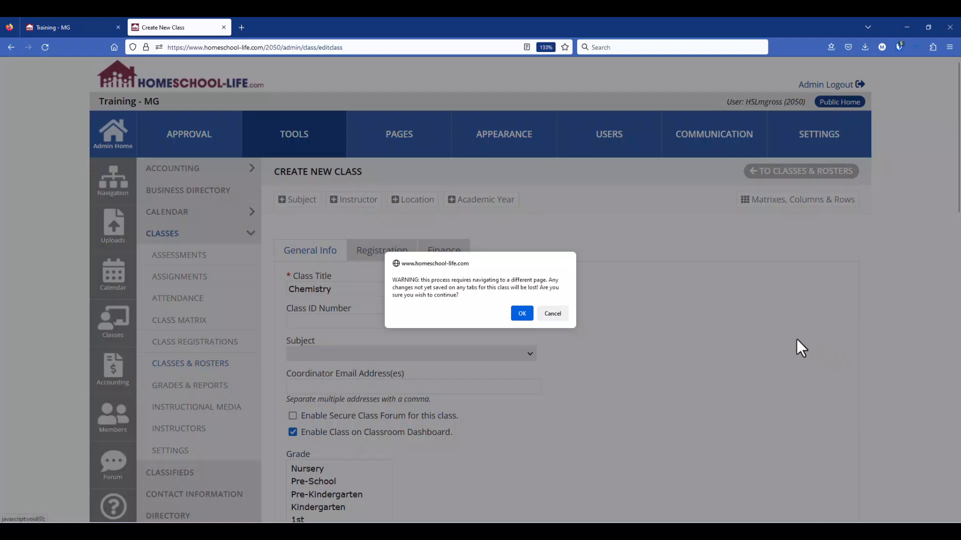
{"action": "mouse_move", "coordinate": [790, 346]}
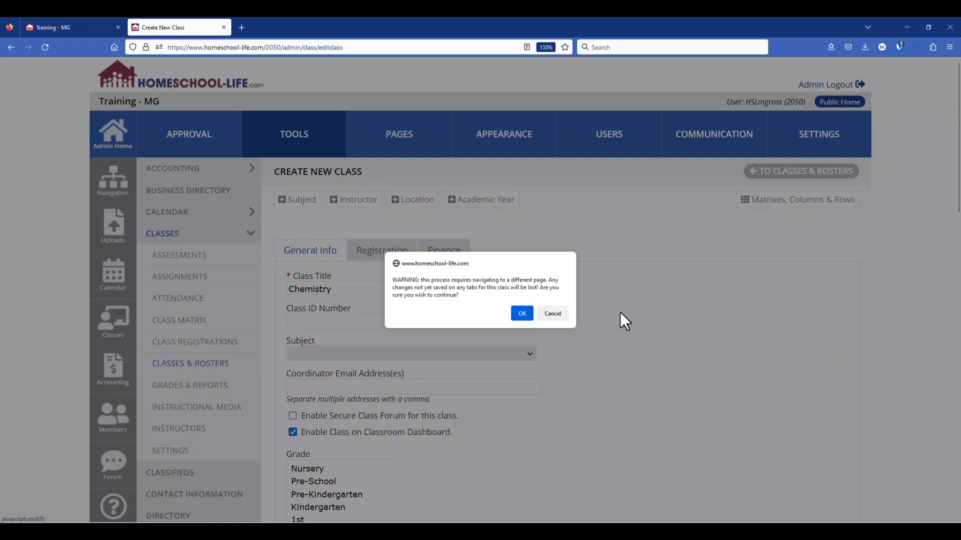
{"action": "mouse_move", "coordinate": [552, 313]}
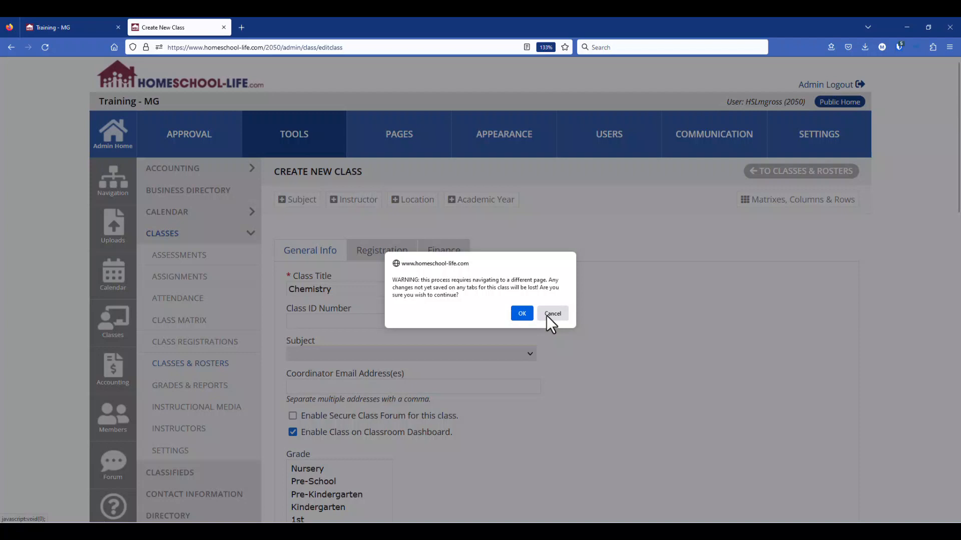
{"action": "left_click", "coordinate": [553, 313]}
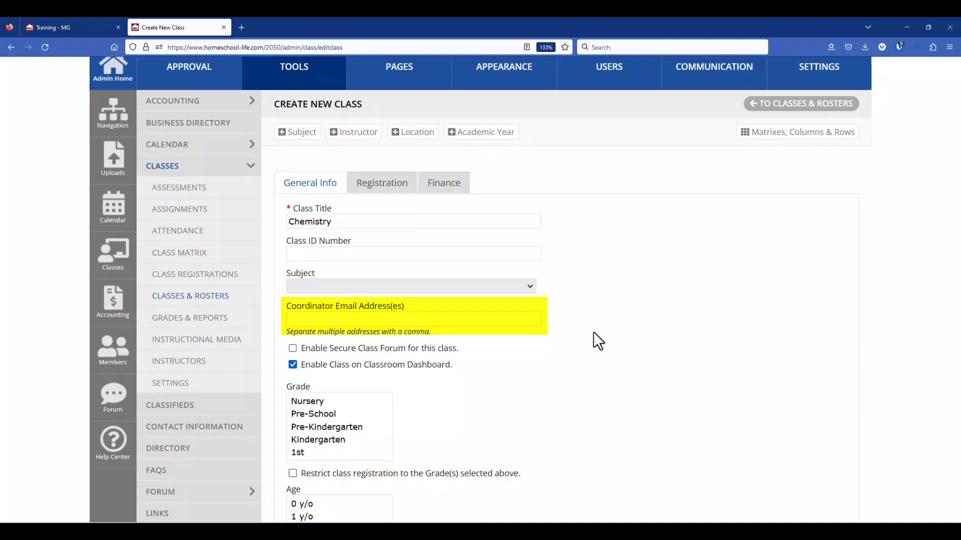
- Tick Enable Secure Class Forum for the Chemistry class
{"action": "scroll", "scroll_direction": "down", "scroll_amount": 3}
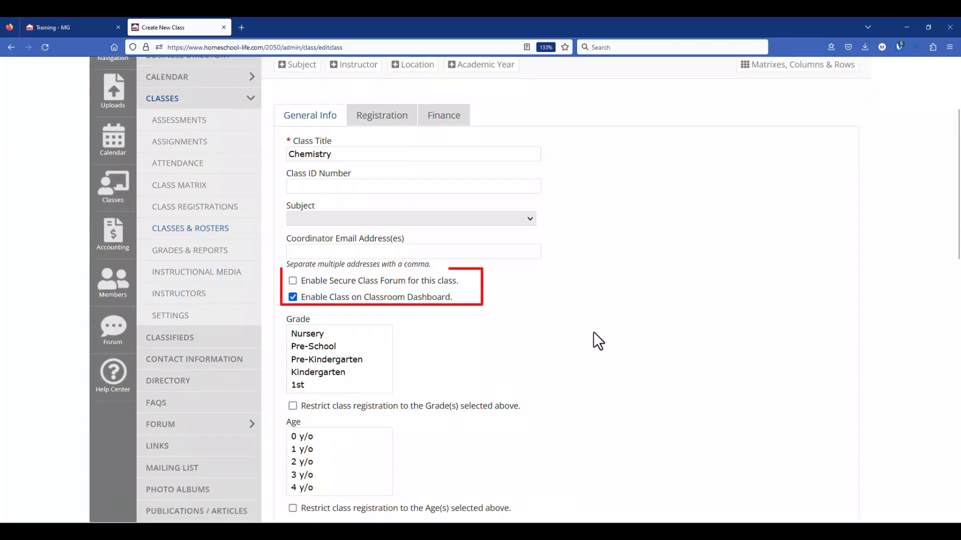
{"action": "double_click", "coordinate": [375, 297]}
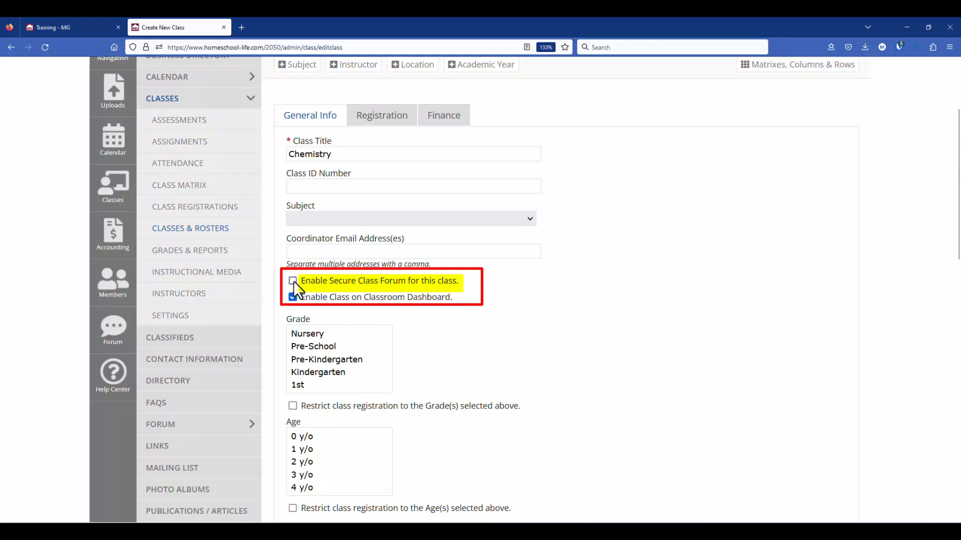
{"action": "left_click", "coordinate": [293, 280]}
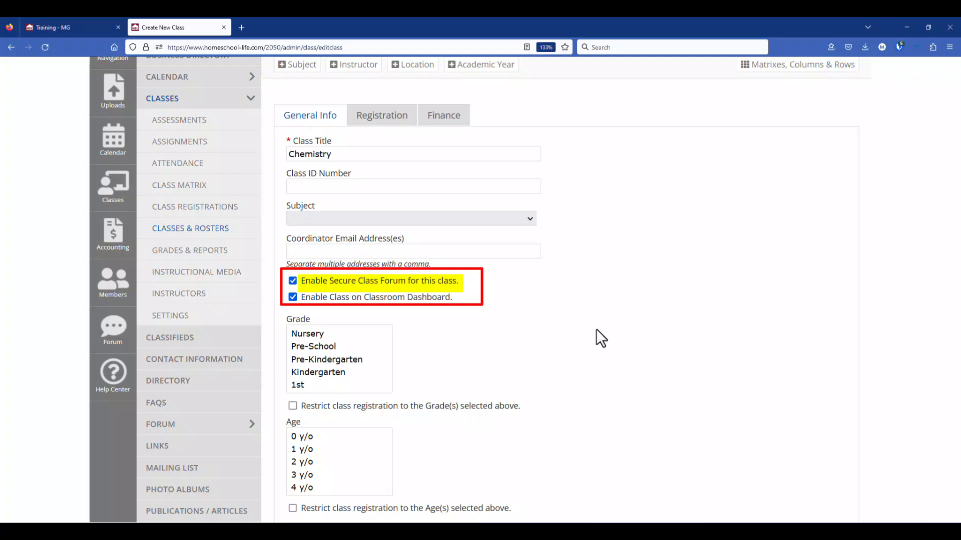
{"action": "scroll", "scroll_direction": "down", "scroll_amount": 3}
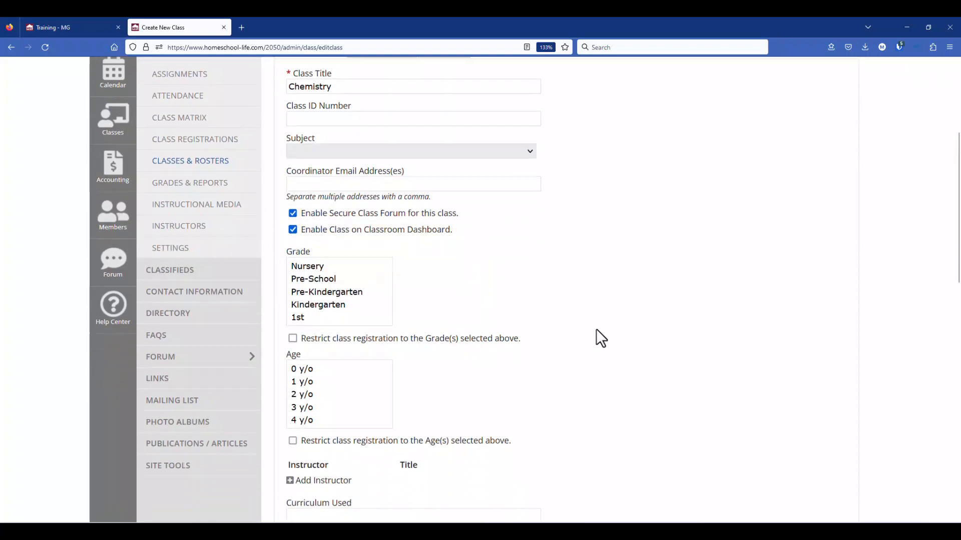
- Select grades 11th and 12th and ages 15 to 18 y/o
{"action": "scroll", "scroll_direction": "down", "scroll_amount": 3}
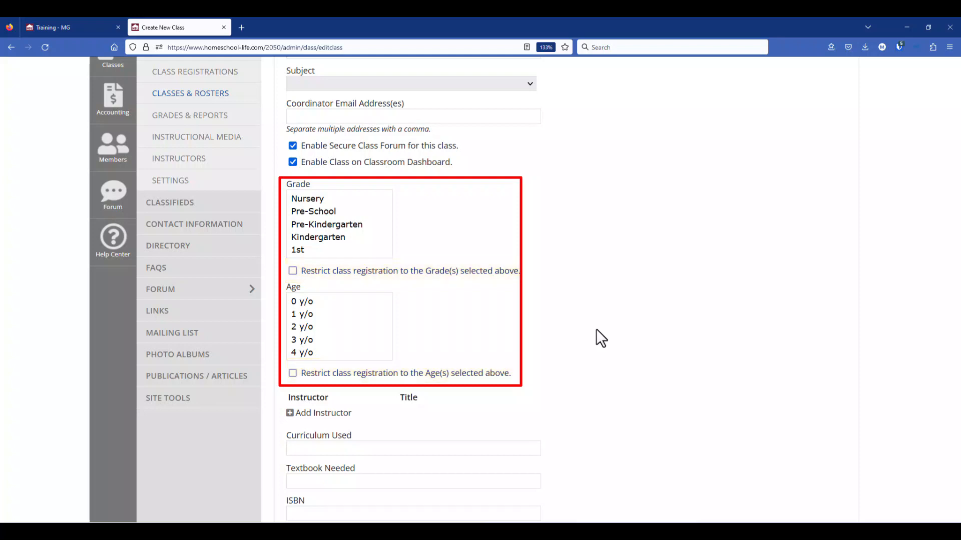
{"action": "scroll", "scroll_direction": "down", "scroll_amount": 3}
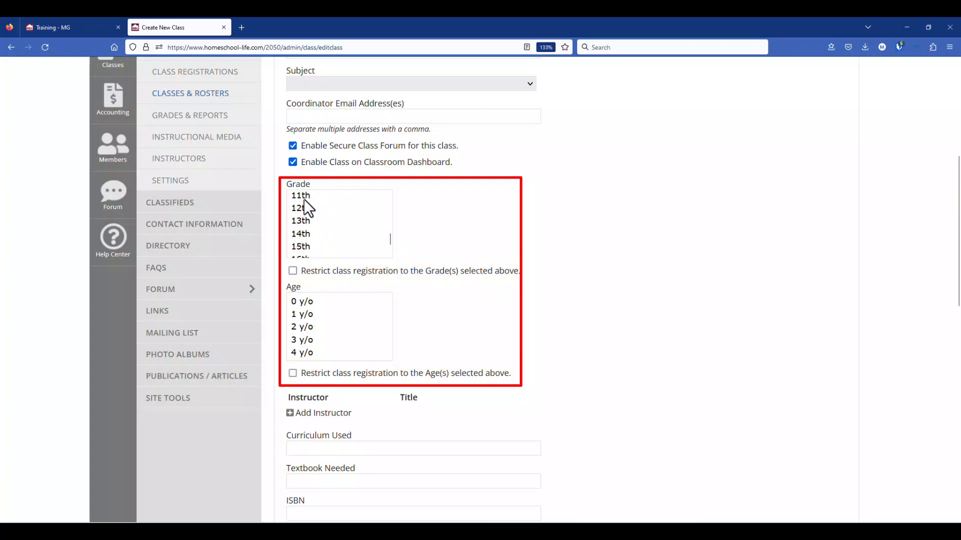
{"action": "left_click_drag", "start_coordinate": [300, 196], "coordinate": [301, 210]}
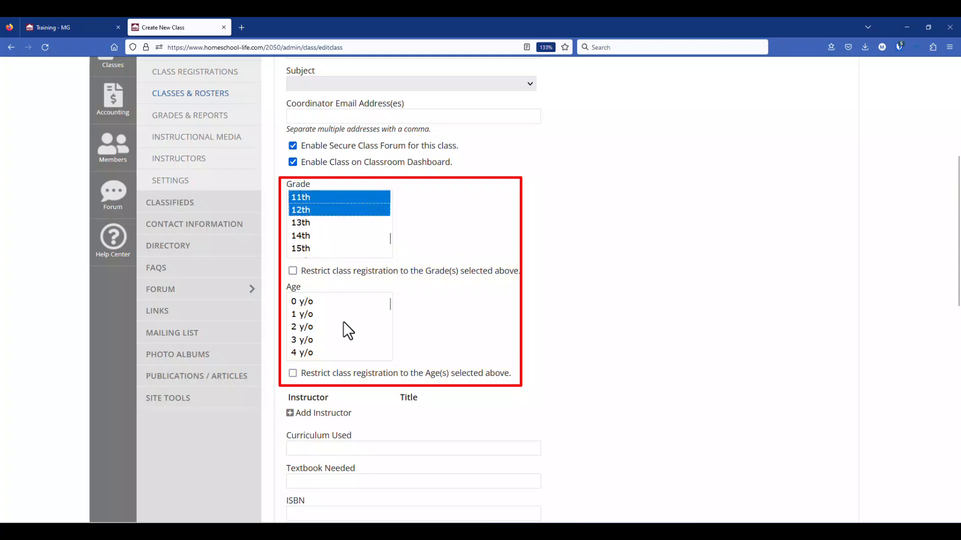
{"action": "left_click", "coordinate": [304, 310]}
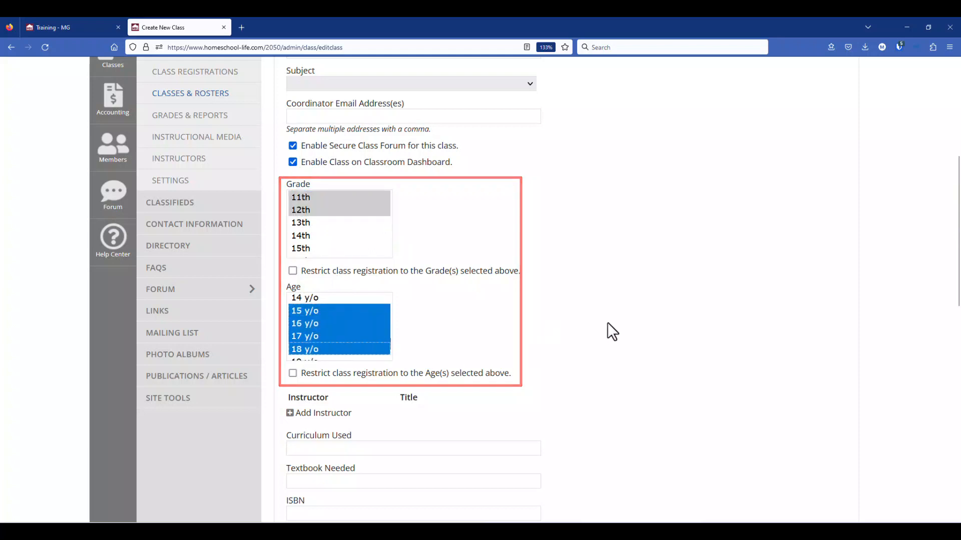
- Add an instructor titled 'Instructor' and delete the duplicate instructor row
{"action": "scroll", "scroll_direction": "down", "scroll_amount": 3}
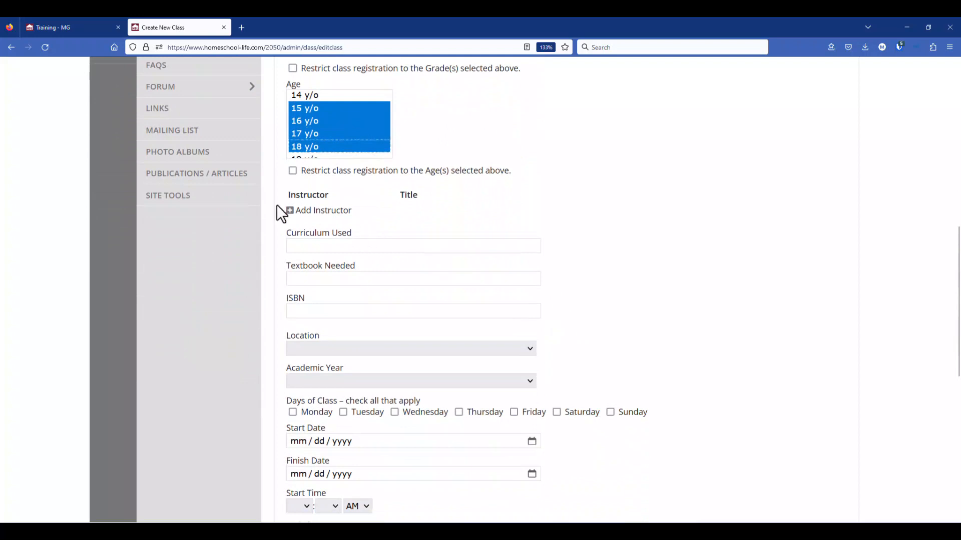
{"action": "left_click", "coordinate": [289, 211]}
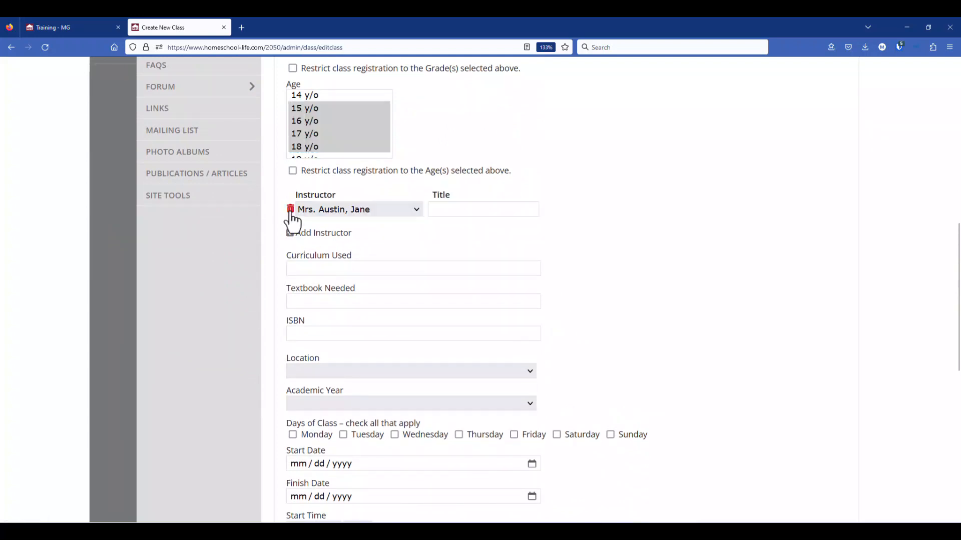
{"action": "mouse_move", "coordinate": [396, 221]}
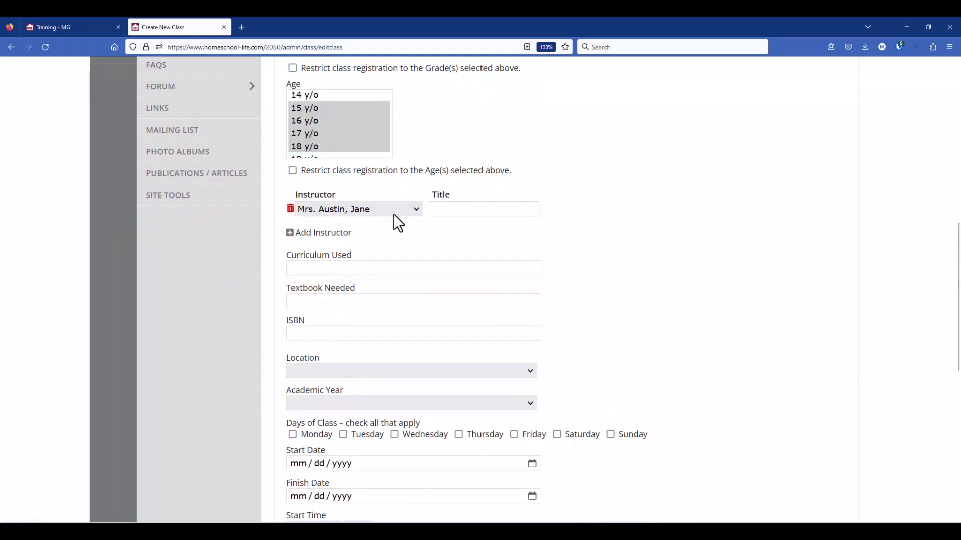
{"action": "left_click", "coordinate": [416, 209]}
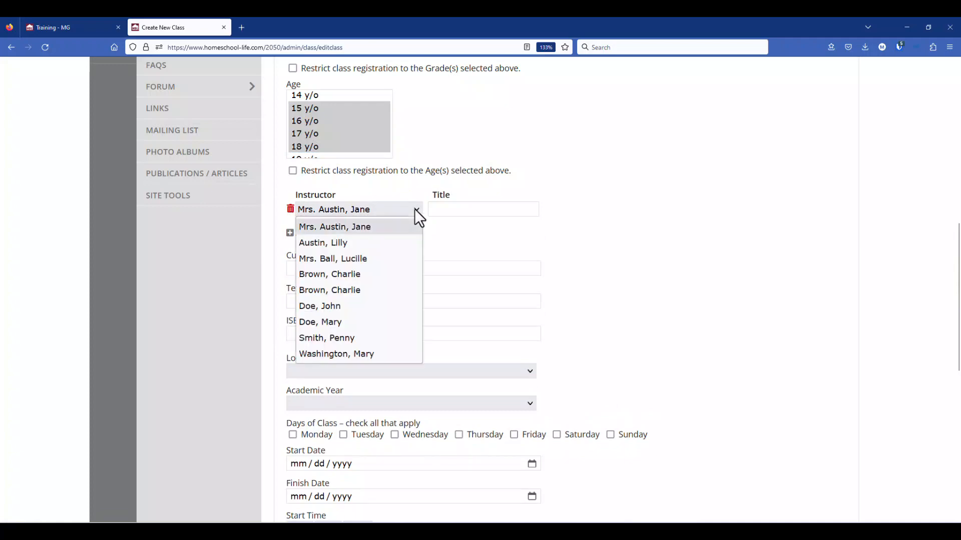
{"action": "mouse_move", "coordinate": [601, 257]}
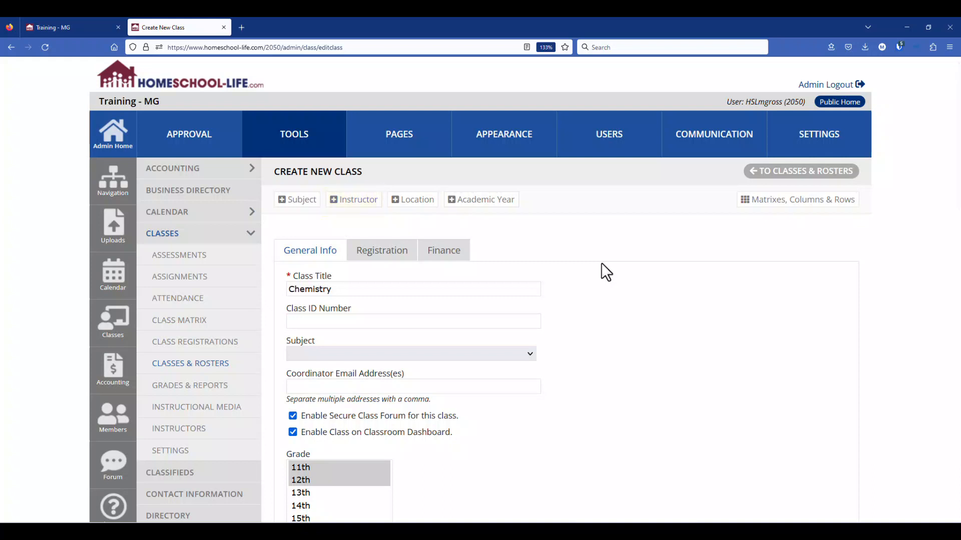
{"action": "mouse_move", "coordinate": [208, 432]}
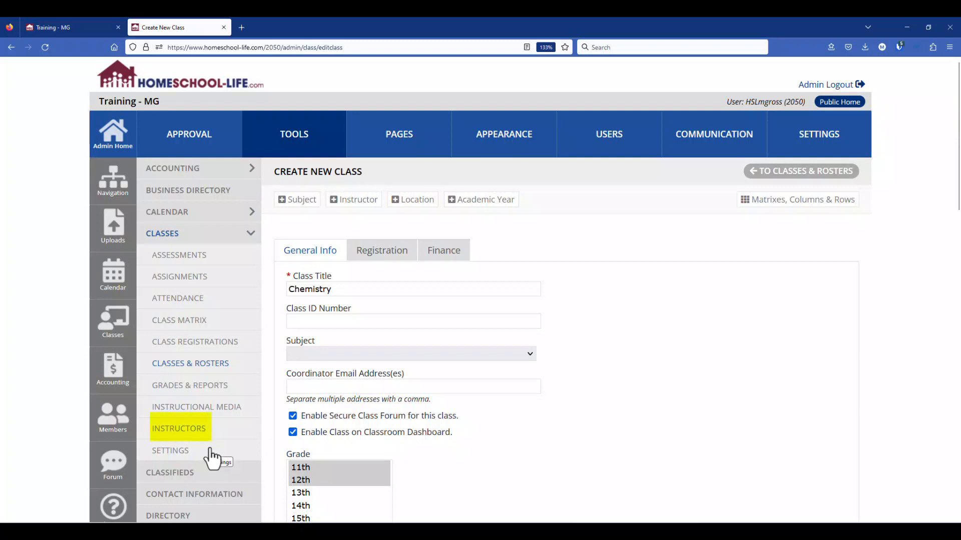
{"action": "mouse_move", "coordinate": [528, 426]}
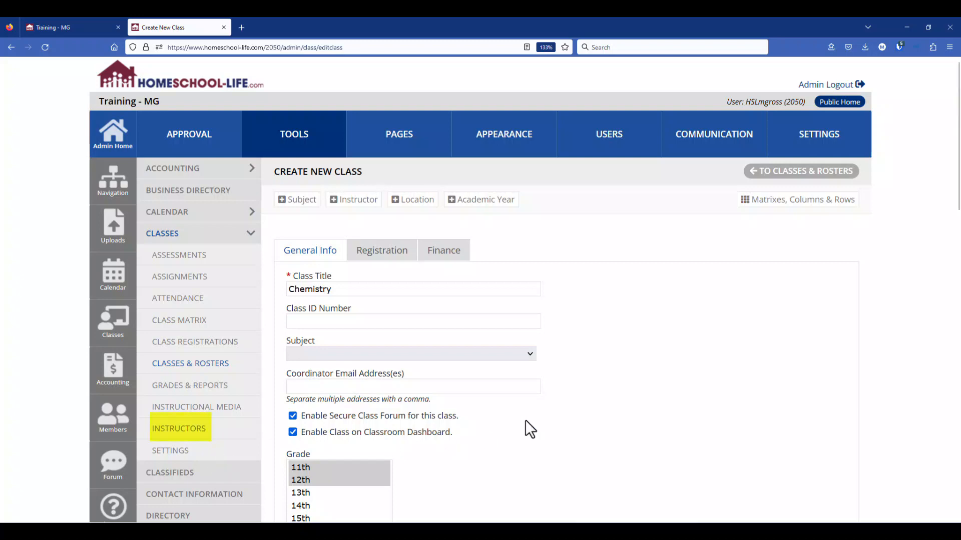
{"action": "scroll", "scroll_direction": "down", "scroll_amount": 3}
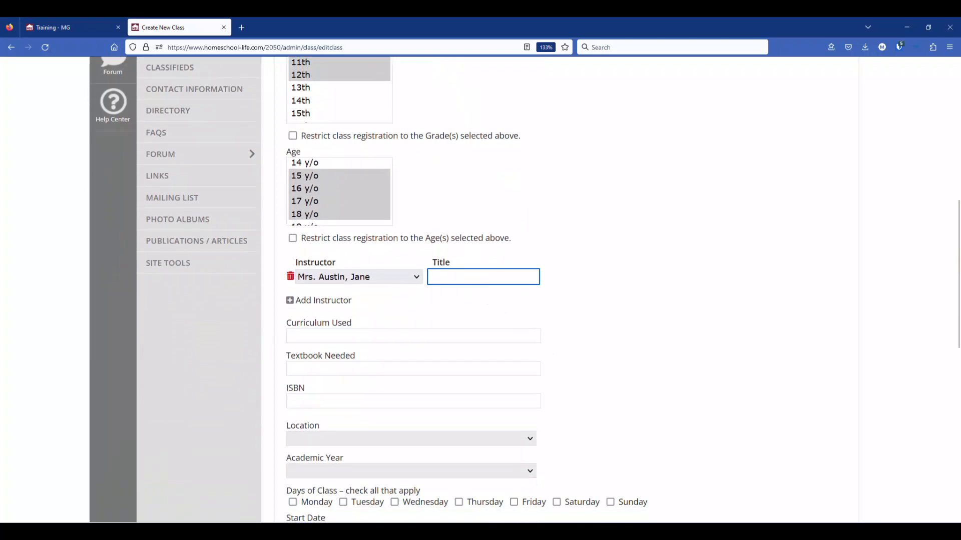
{"action": "type", "text": "Instructor"}
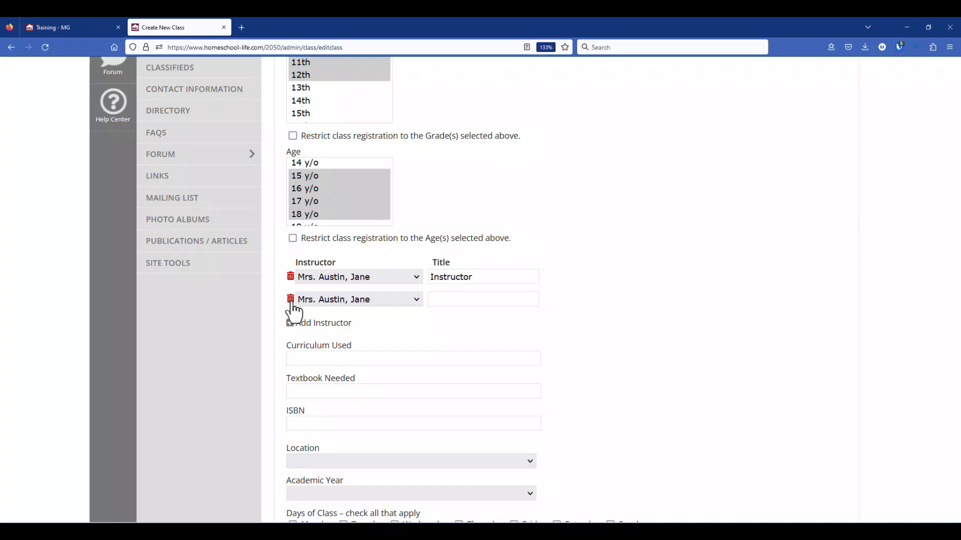
{"action": "left_click", "coordinate": [290, 299]}
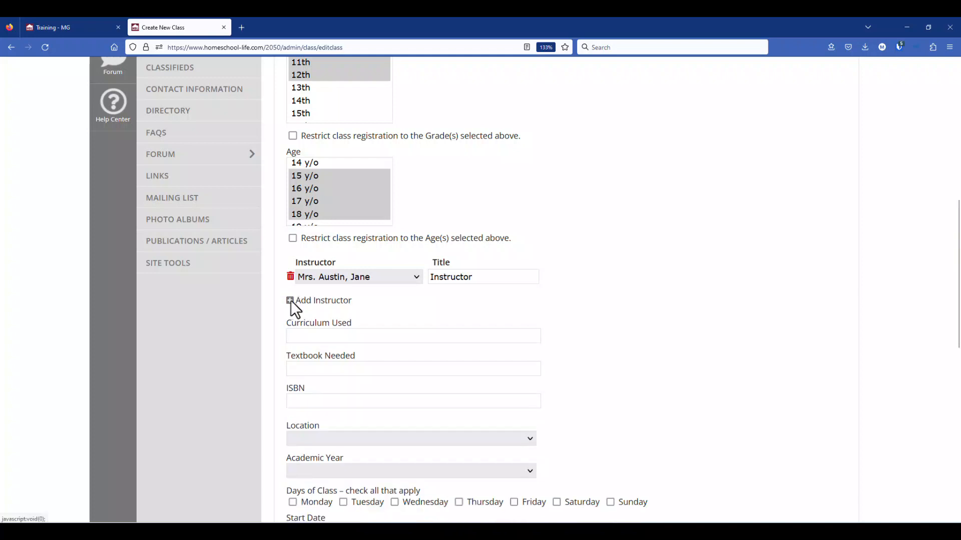
{"action": "scroll", "scroll_direction": "down", "scroll_amount": 3}
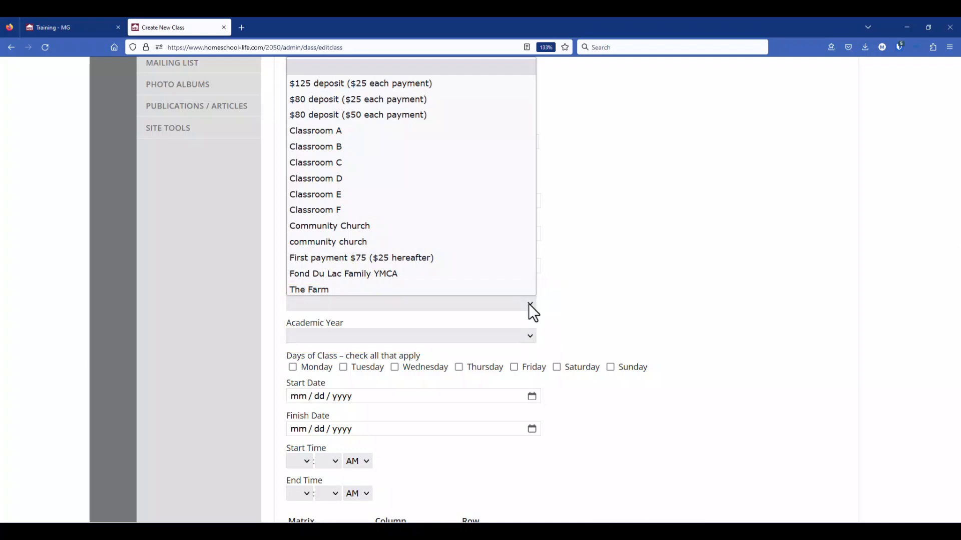
{"action": "left_click_drag", "start_coordinate": [315, 131], "coordinate": [315, 209]}
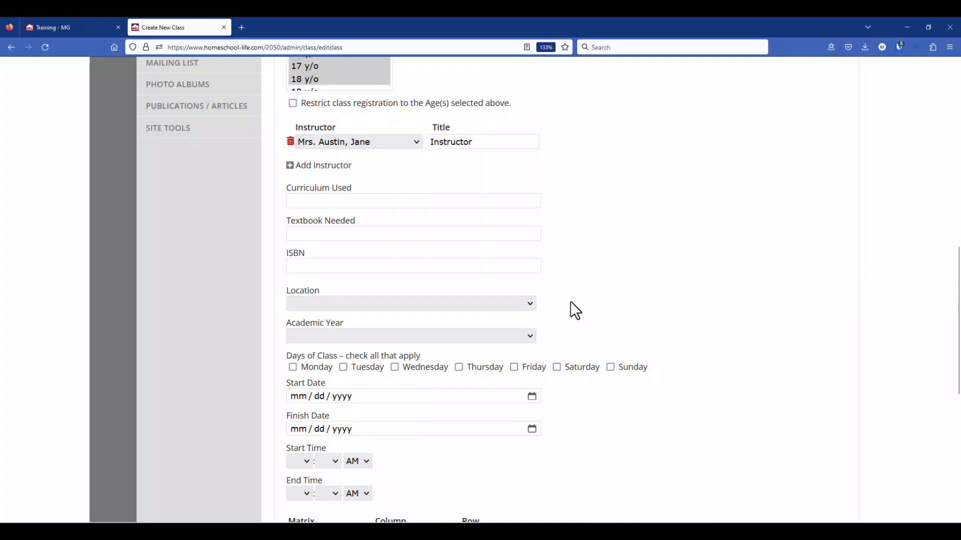
- Make the class meet Mondays from 01/31/2023 to 05/30/2023
{"action": "scroll", "scroll_direction": "down", "scroll_amount": 3}
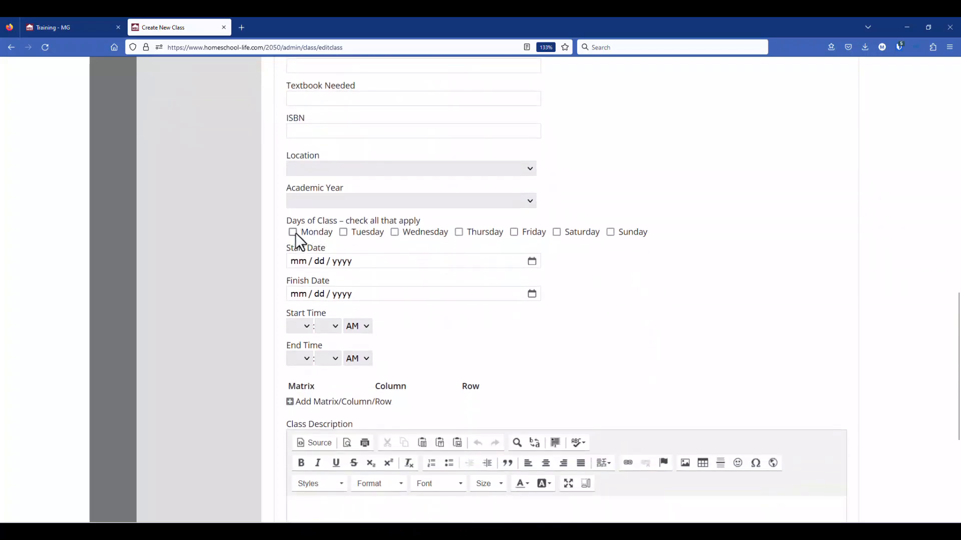
{"action": "left_click", "coordinate": [293, 232]}
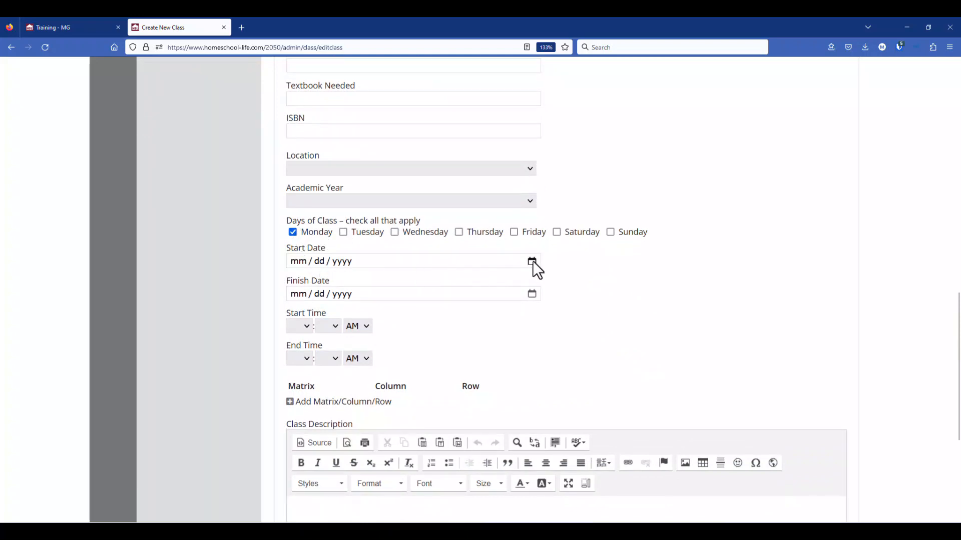
{"action": "left_click", "coordinate": [532, 261]}
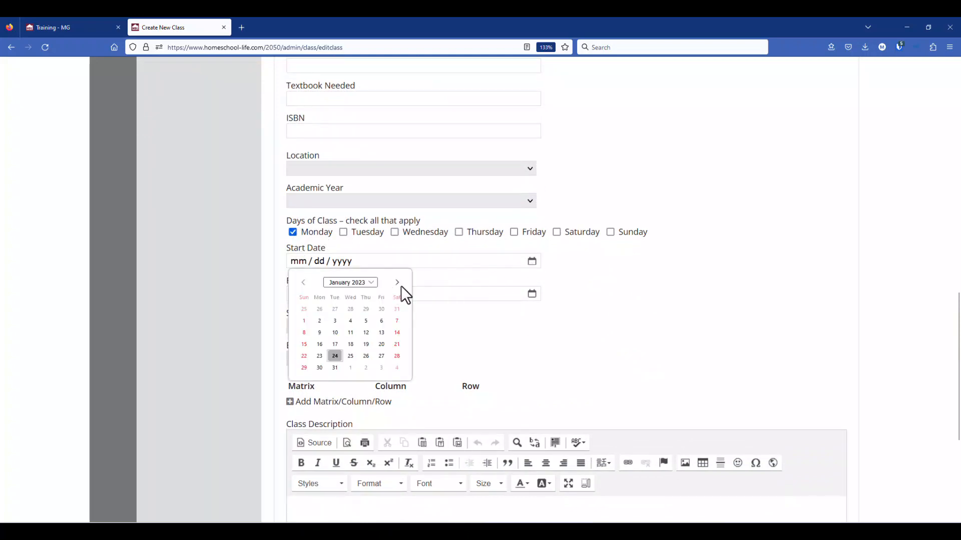
{"action": "left_click", "coordinate": [334, 368]}
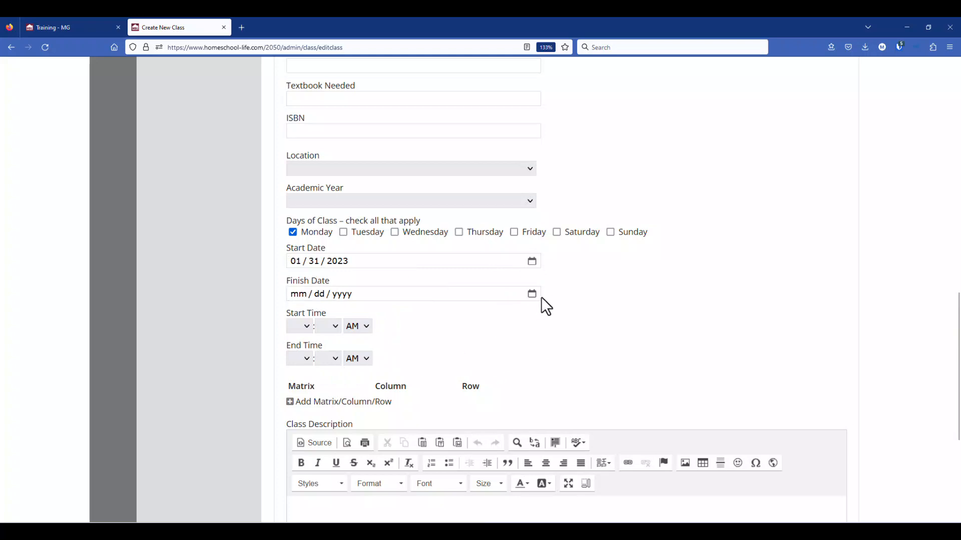
{"action": "left_click", "coordinate": [531, 293]}
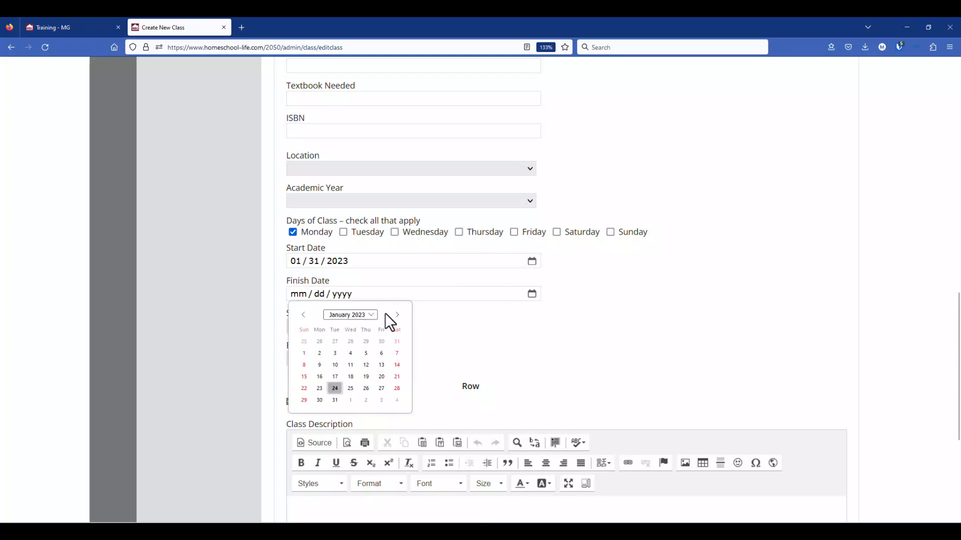
{"action": "left_click", "coordinate": [396, 315]}
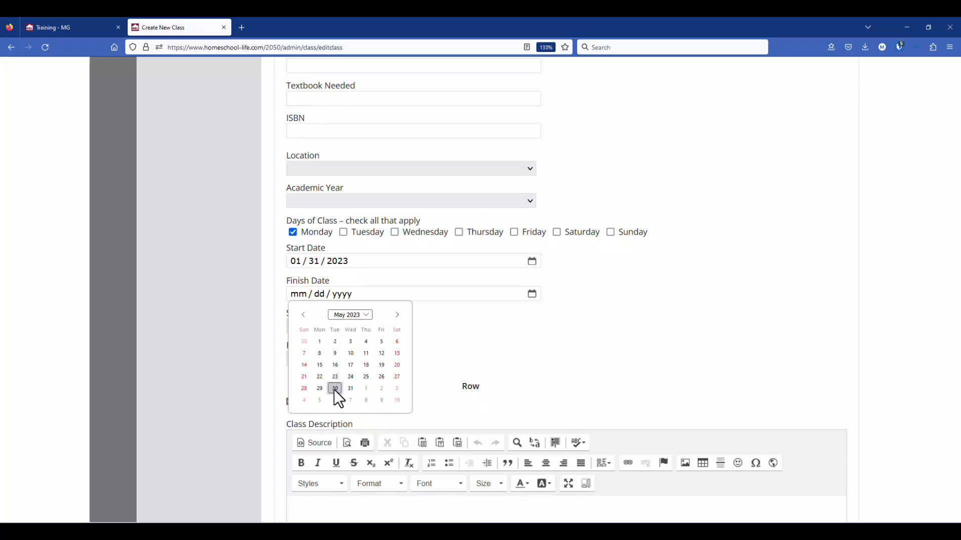
{"action": "left_click", "coordinate": [334, 388]}
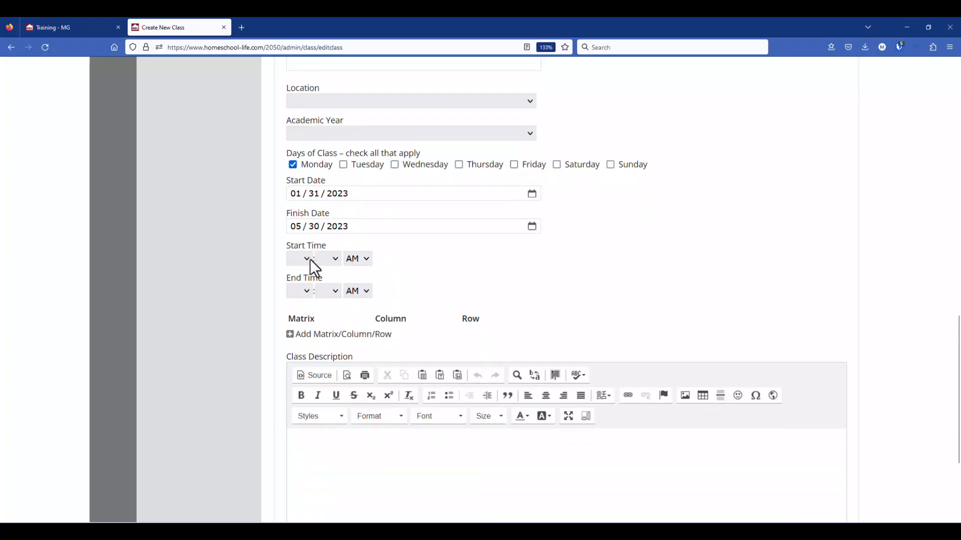
- Set the class time to 9:00–10:00 AM
{"action": "left_click", "coordinate": [299, 259]}
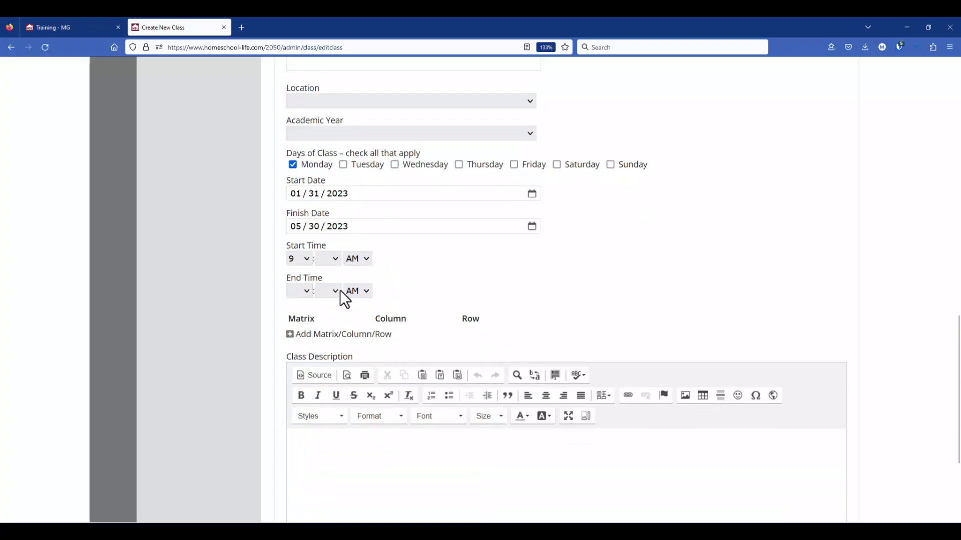
{"action": "left_click", "coordinate": [298, 290]}
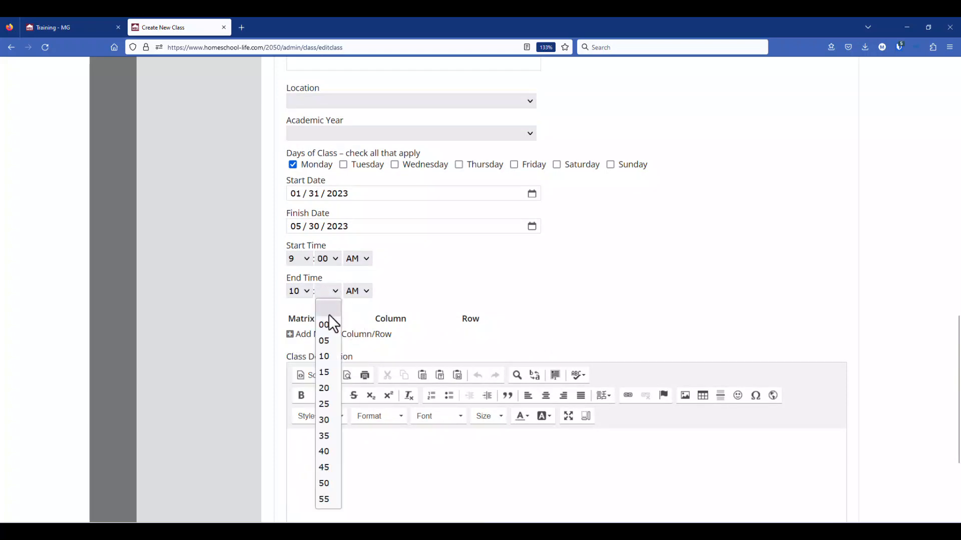
{"action": "left_click", "coordinate": [323, 325]}
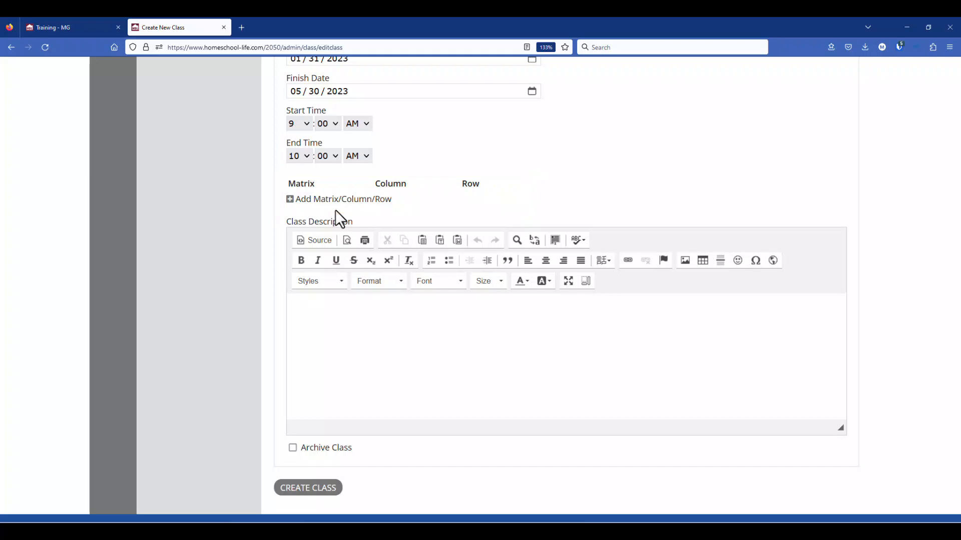
{"action": "scroll", "scroll_direction": "up", "scroll_amount": 3}
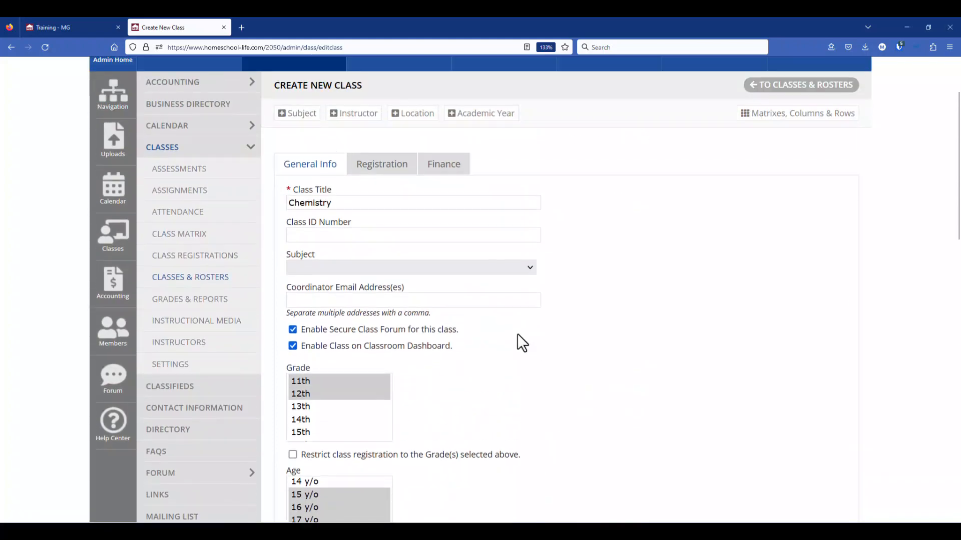
- On the Registration tab, set maximum 12 students, minimum 4, minimum date 01/03/2023
{"action": "left_click", "coordinate": [382, 164]}
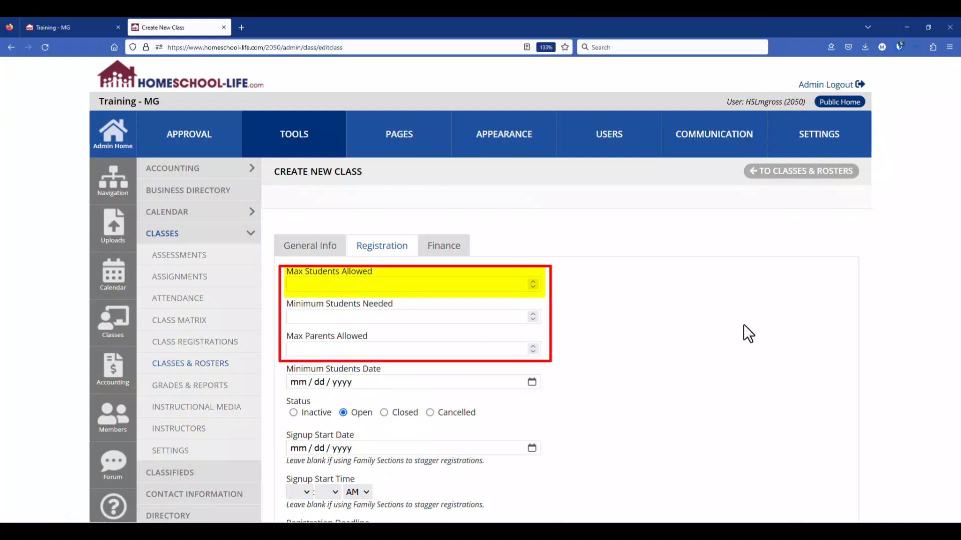
{"action": "type", "text": "12"}
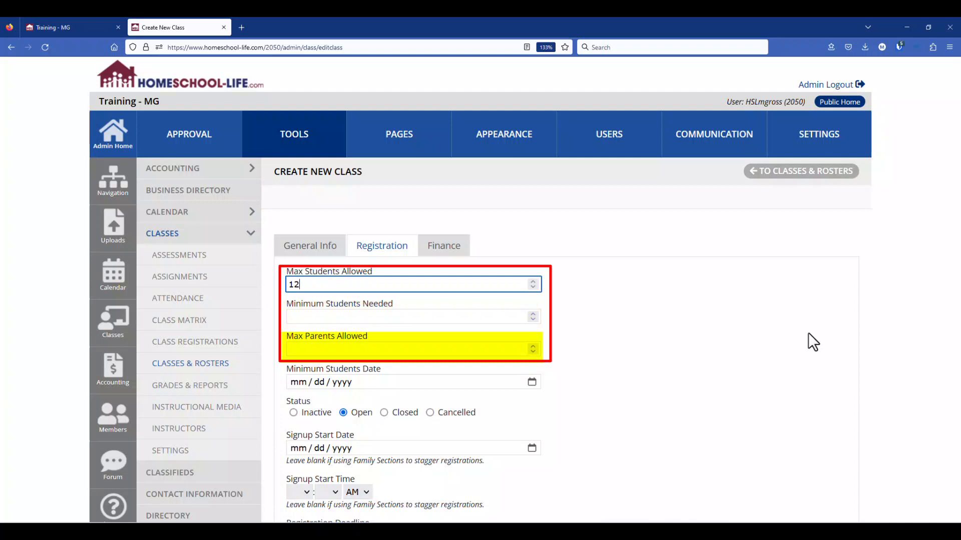
{"action": "mouse_move", "coordinate": [801, 339]}
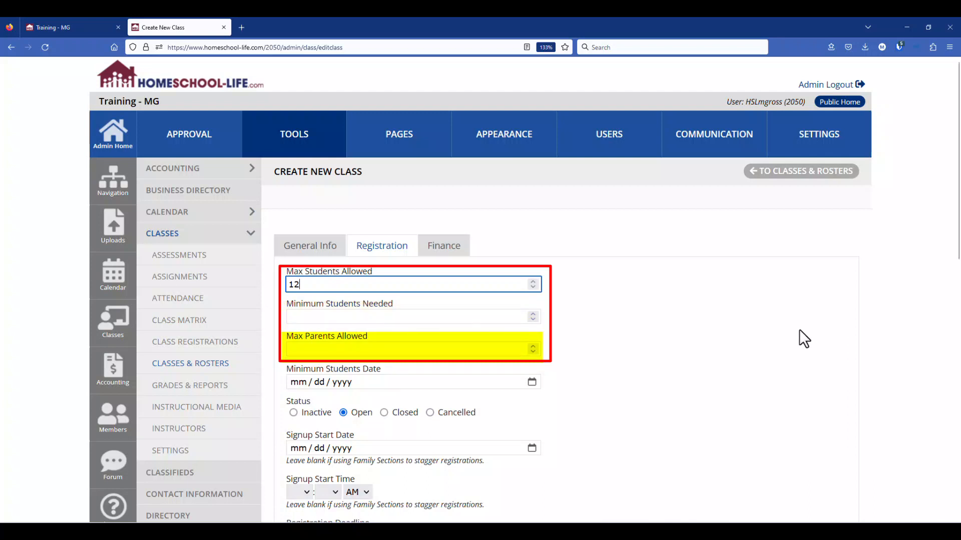
{"action": "mouse_move", "coordinate": [749, 343]}
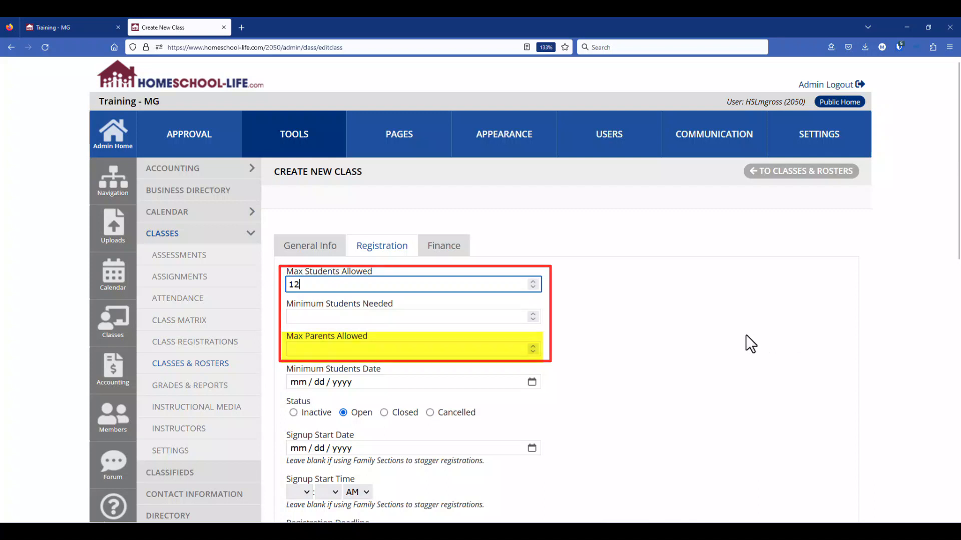
{"action": "scroll", "scroll_direction": "down", "scroll_amount": 3}
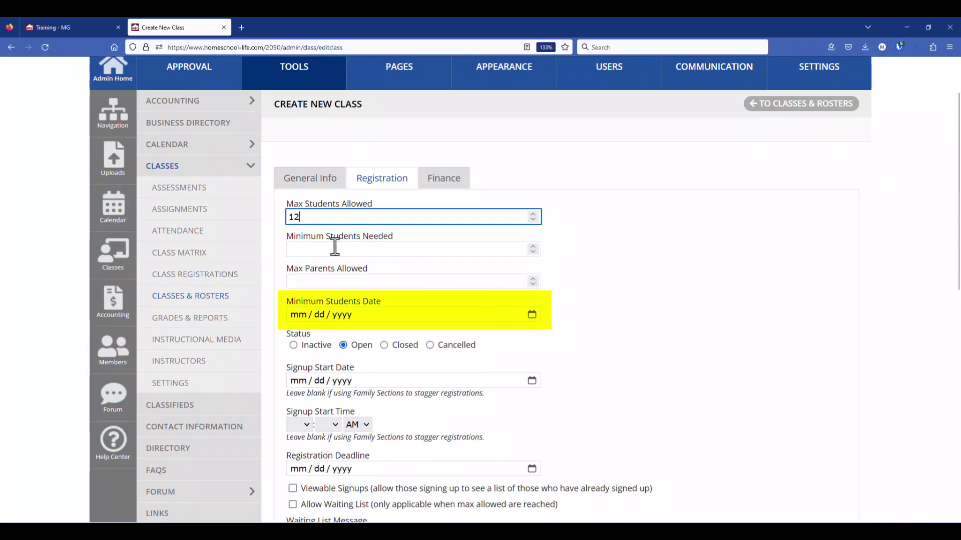
{"action": "type", "text": "4"}
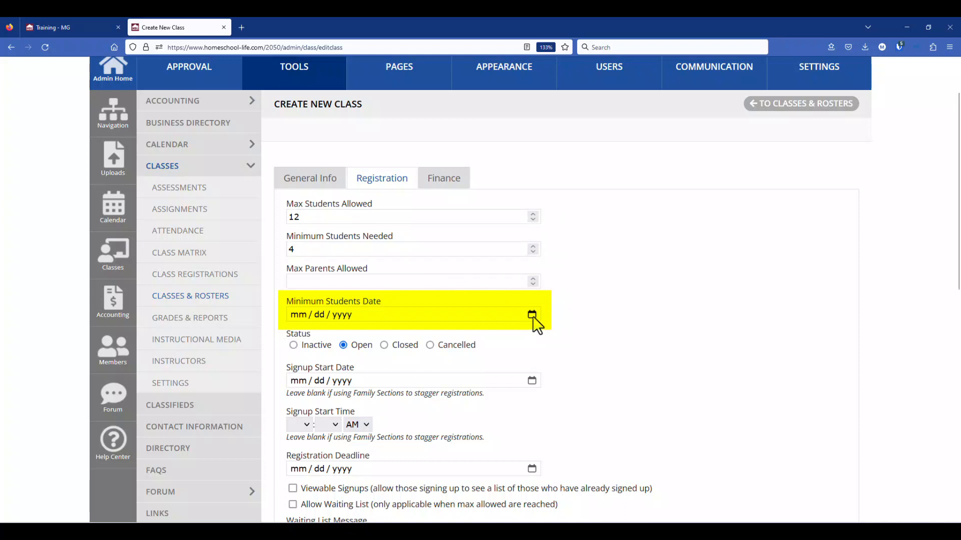
{"action": "type", "text": "01/03/2023"}
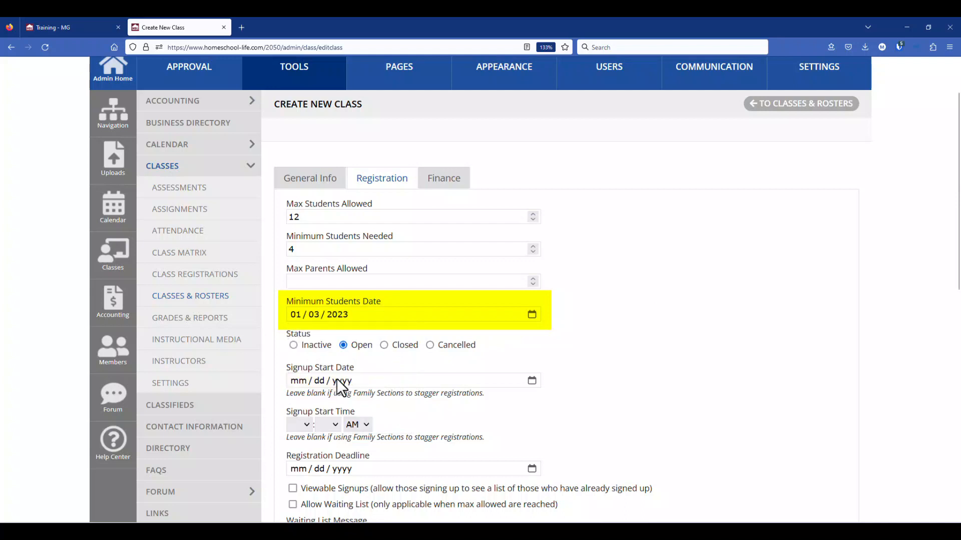
{"action": "mouse_move", "coordinate": [621, 338]}
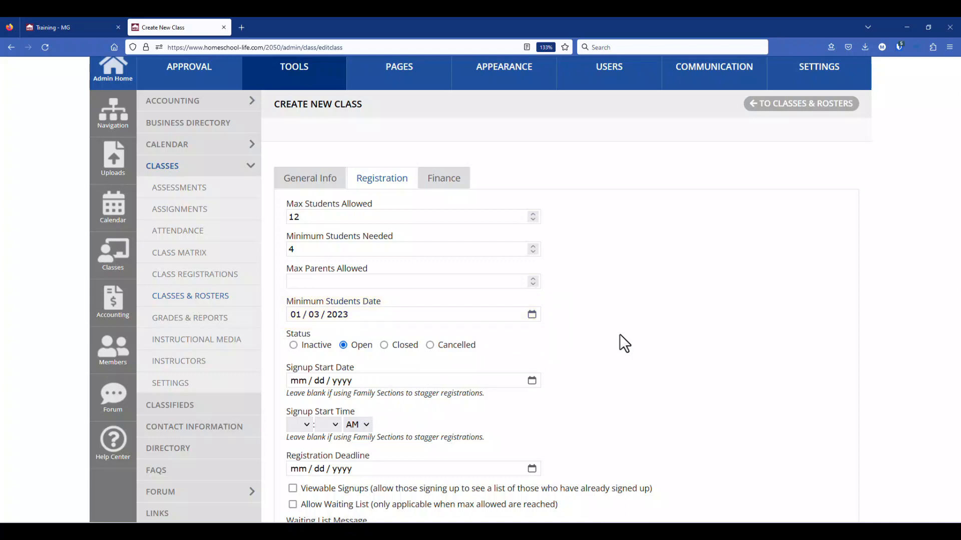
{"action": "scroll", "scroll_direction": "down", "scroll_amount": 3}
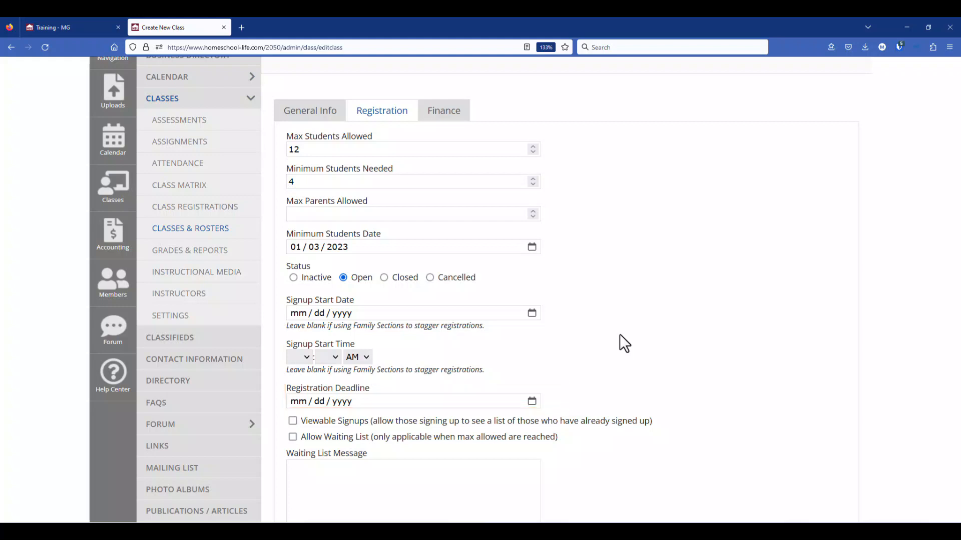
{"action": "scroll", "scroll_direction": "down", "scroll_amount": 3}
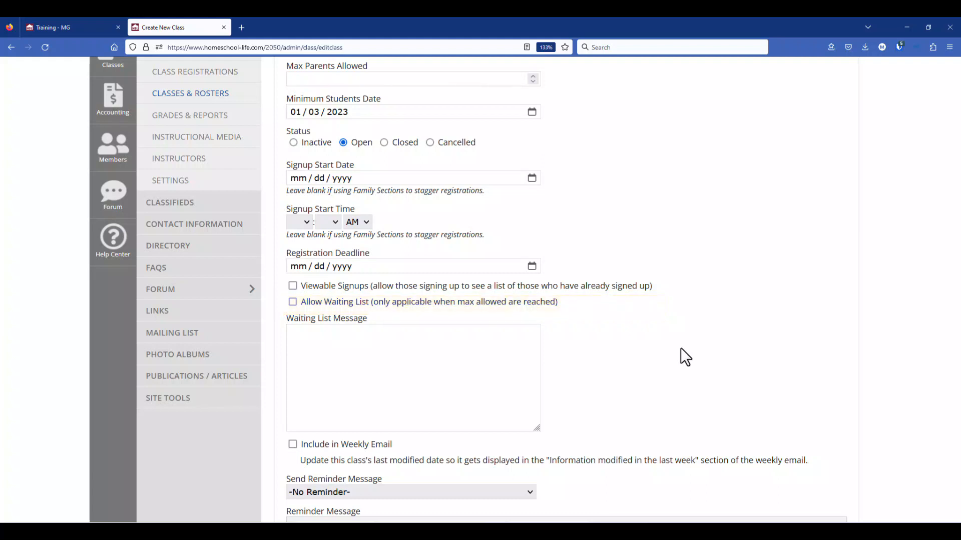
{"action": "scroll", "scroll_direction": "down", "scroll_amount": 3}
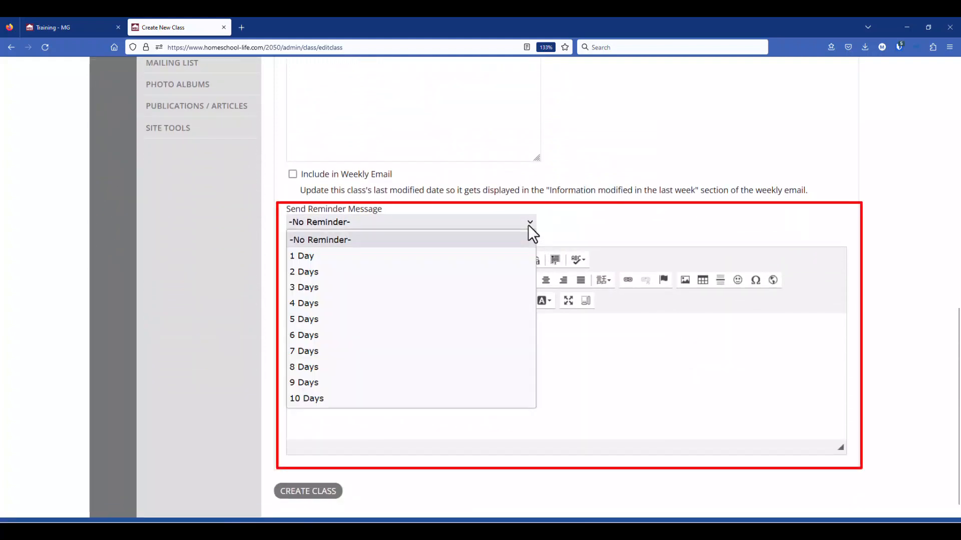
{"action": "mouse_move", "coordinate": [548, 233]}
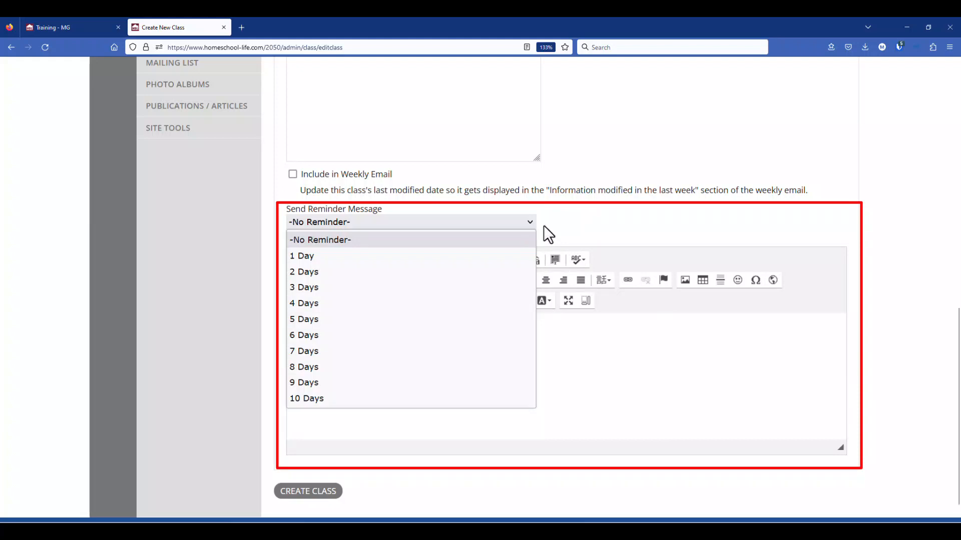
{"action": "mouse_move", "coordinate": [566, 231]}
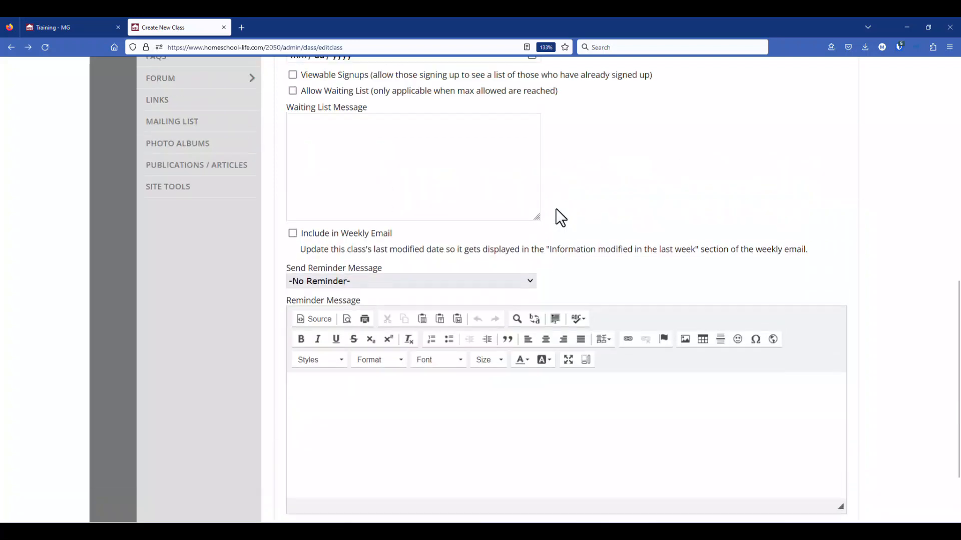
- Review the Finance tab's deposit, tuition and fee fields, then create the class
{"action": "left_click", "coordinate": [443, 154]}
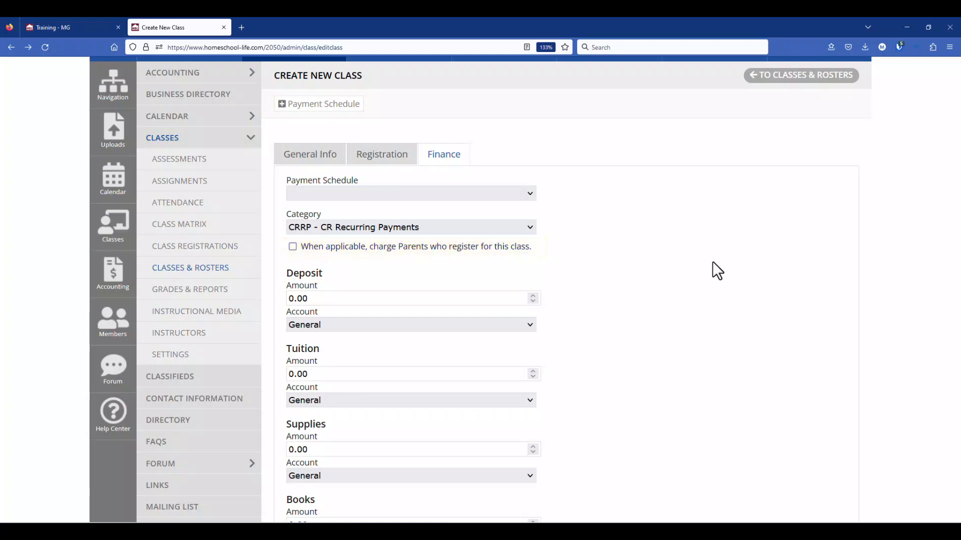
{"action": "scroll", "scroll_direction": "down", "scroll_amount": 3}
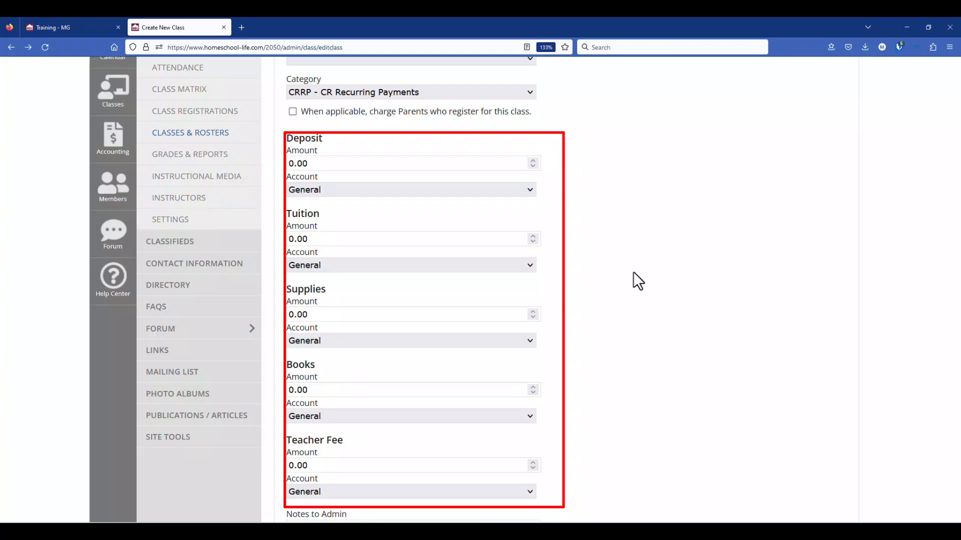
{"action": "mouse_move", "coordinate": [599, 226]}
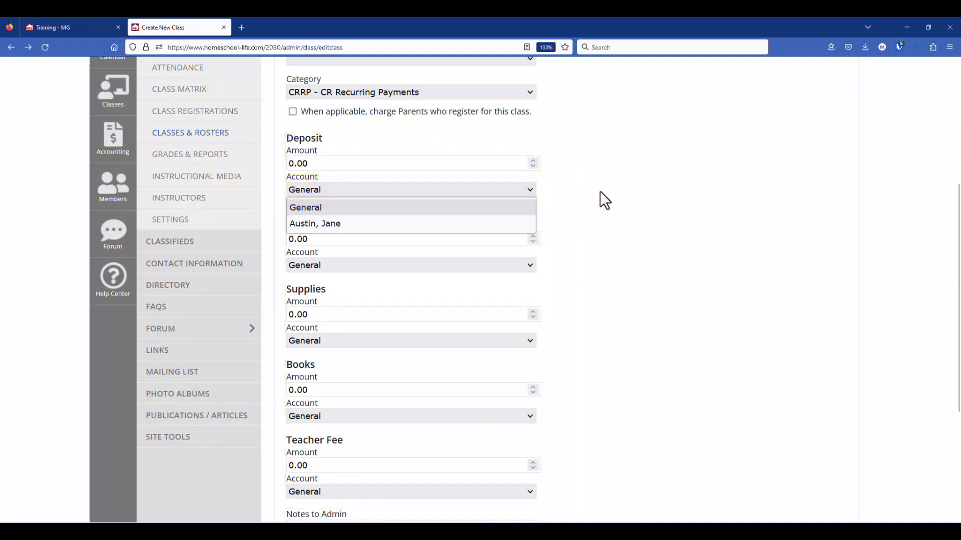
{"action": "mouse_move", "coordinate": [591, 292]}
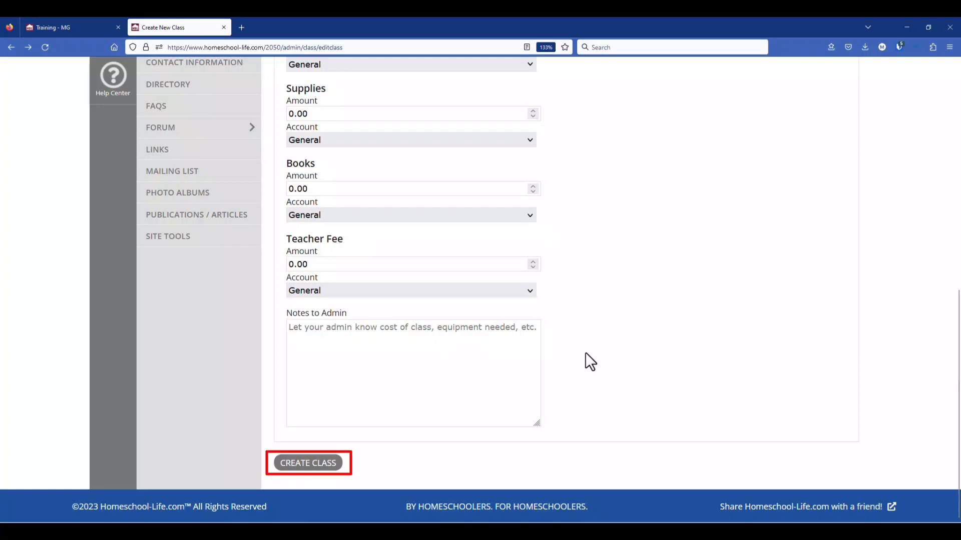
{"action": "left_click", "coordinate": [307, 463]}
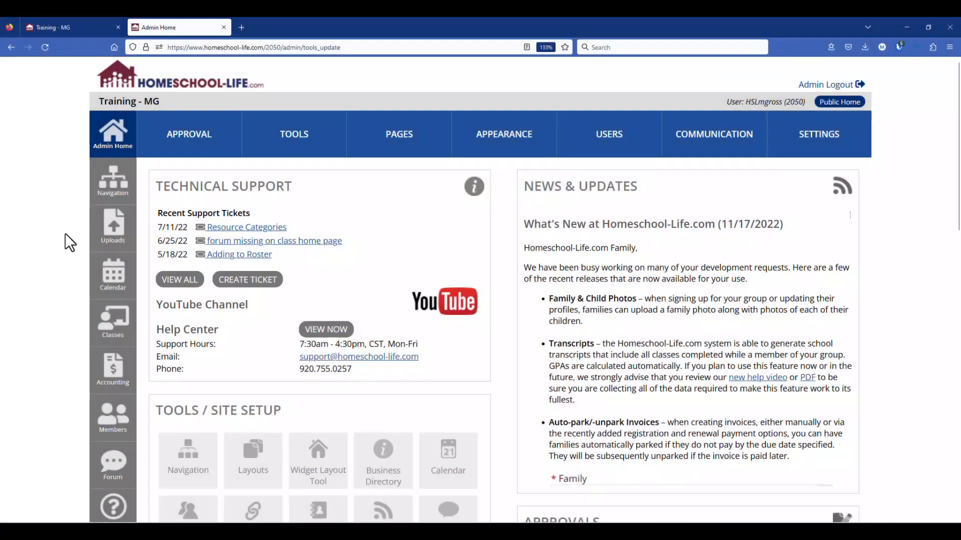